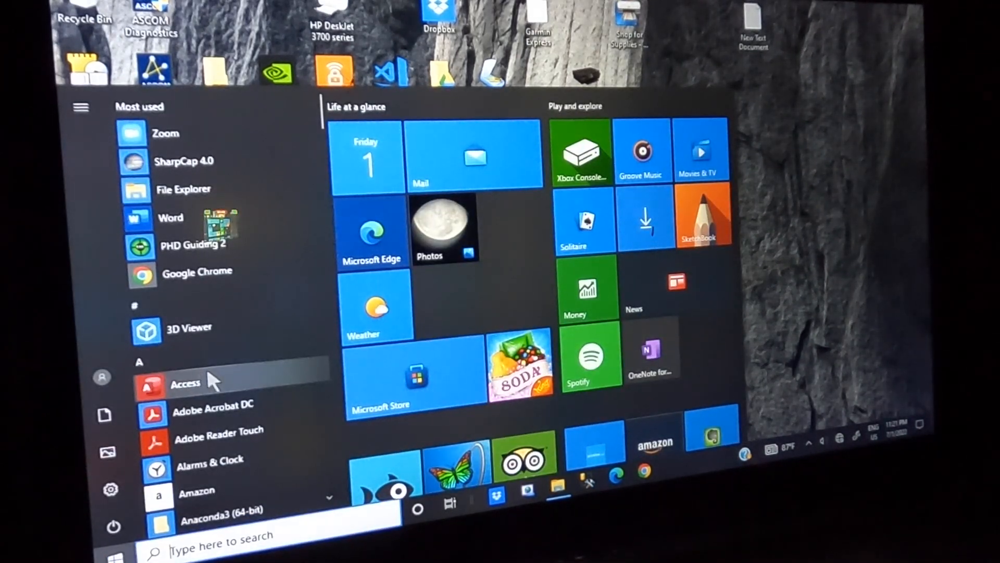
# Jump to the S apps via the letter index and launch SharpCap 4.0
pyautogui.click(139, 363)
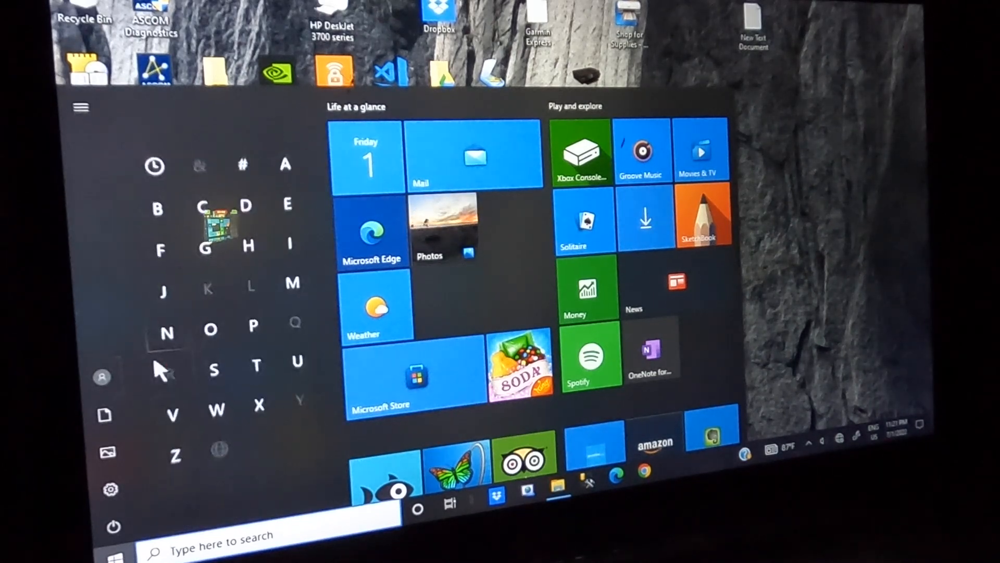
pyautogui.click(212, 369)
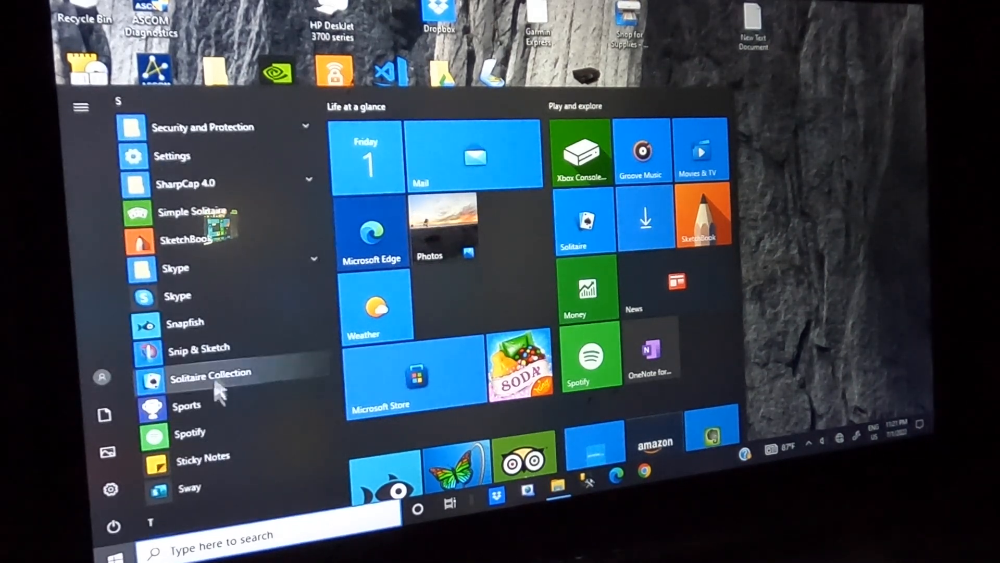
pyautogui.click(308, 183)
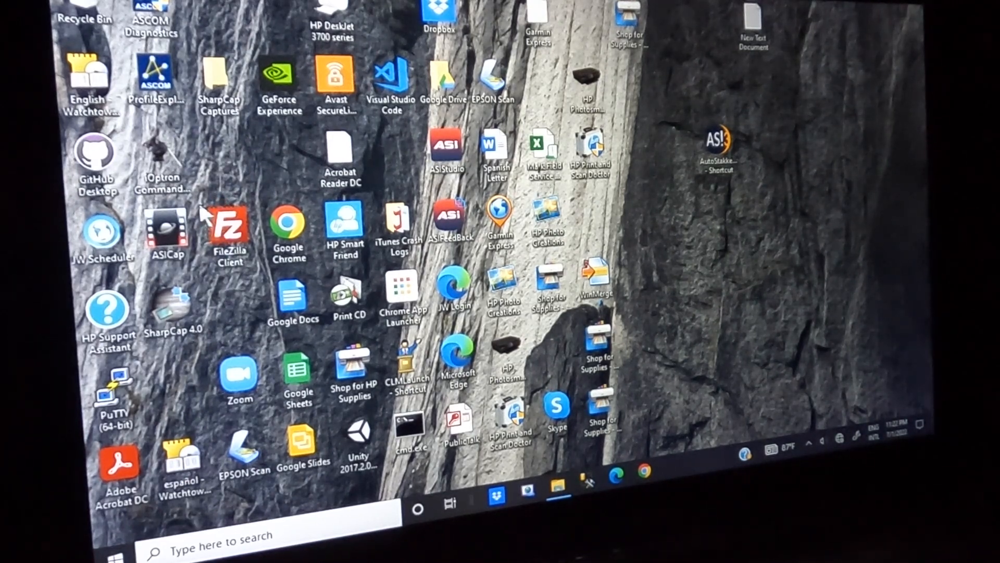
pyautogui.doubleClick(174, 303)
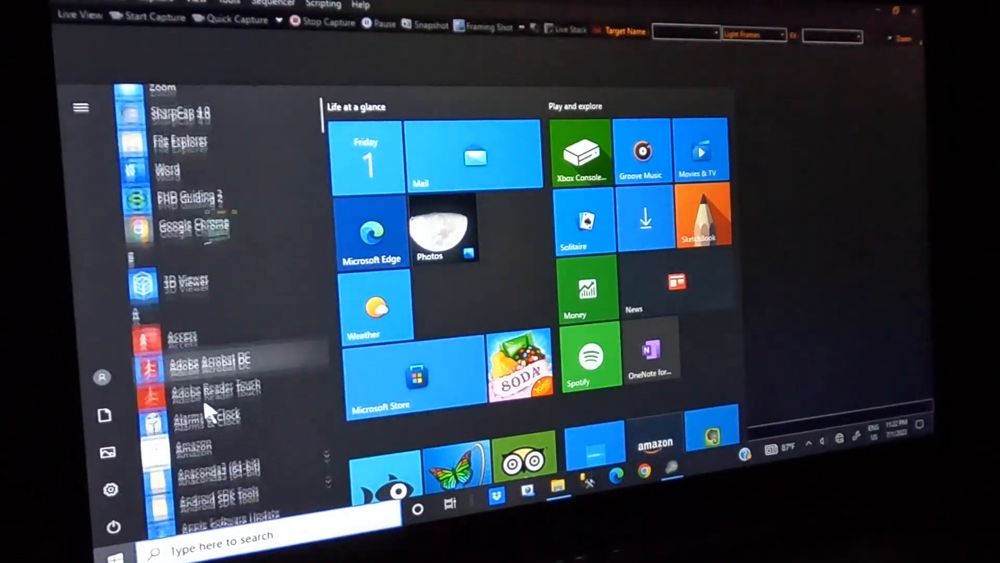
# Launch ASCOM Device Hub from the ASCOM Platform 6 group
pyautogui.scroll(-3)
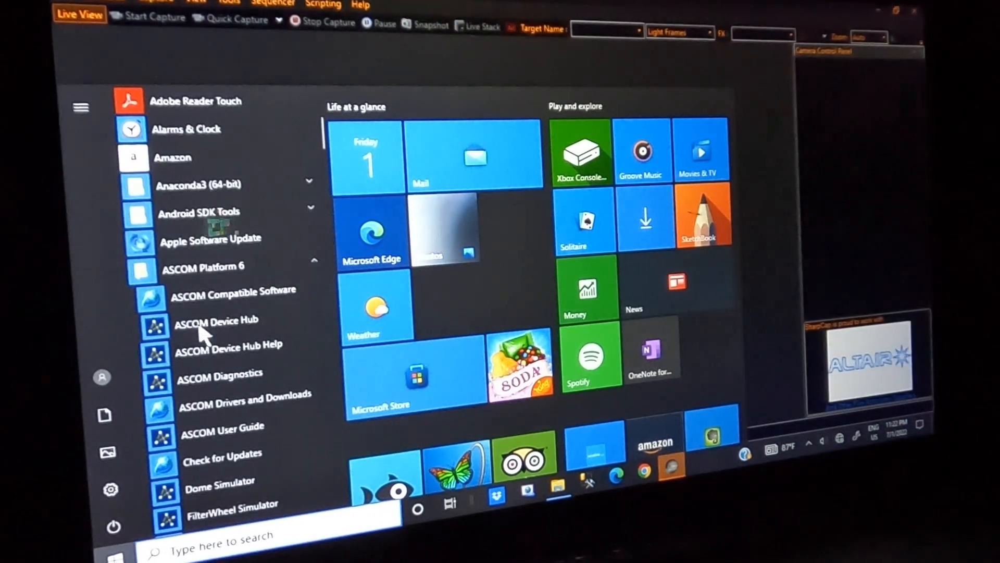
pyautogui.click(216, 320)
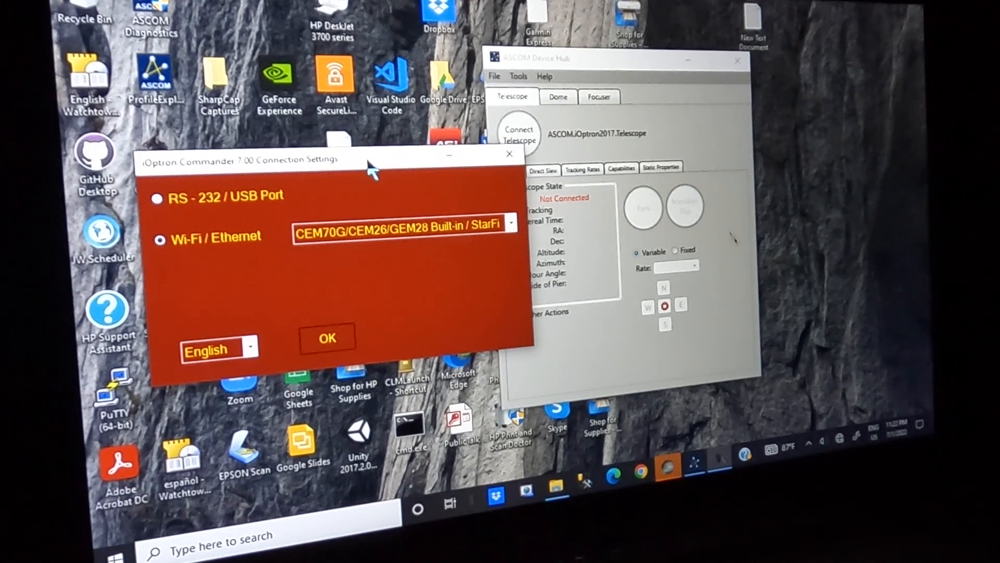
pyautogui.moveTo(373, 185)
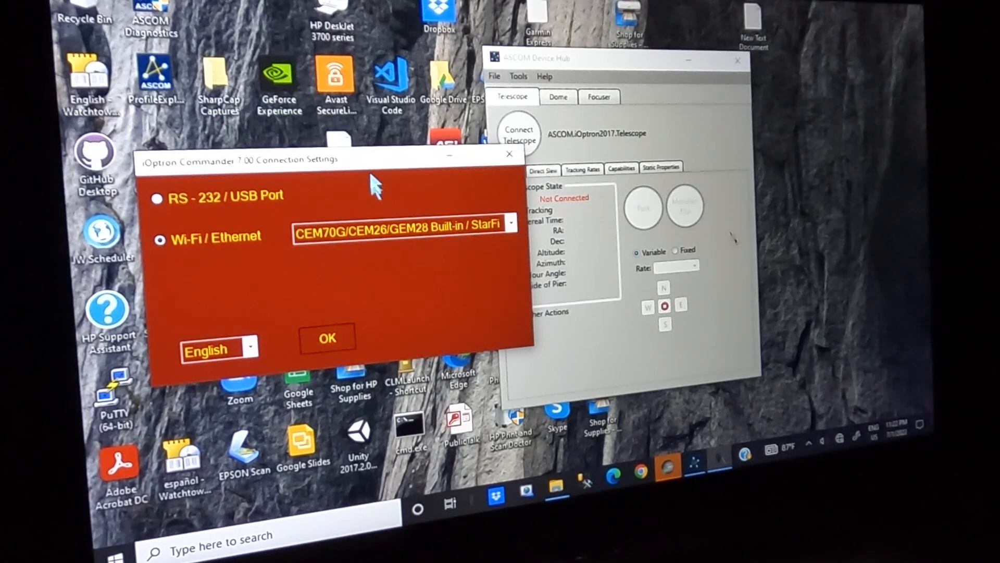
# Confirm the Wi-Fi/Ethernet connection settings and connect the telescope in Device Hub
pyautogui.click(326, 338)
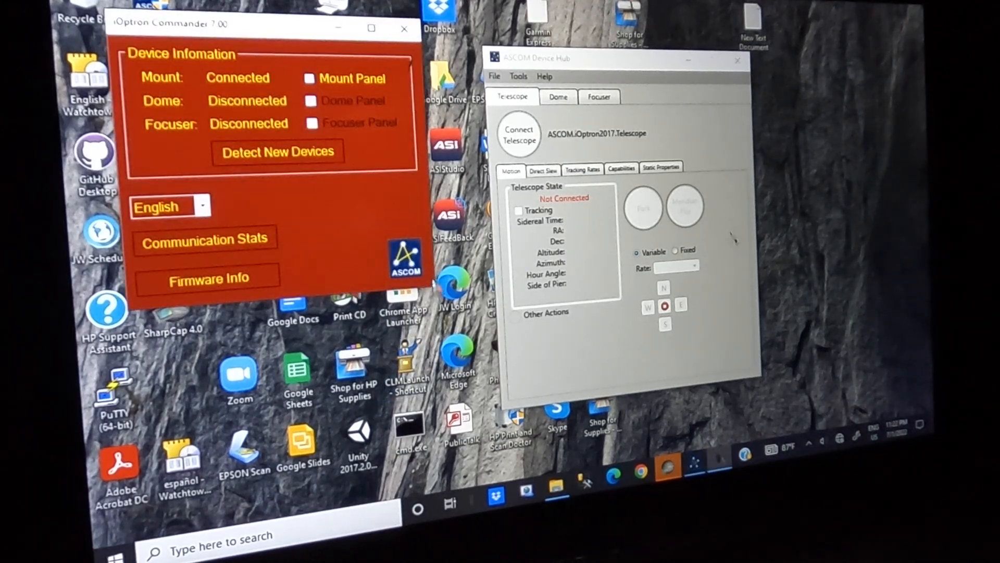
pyautogui.click(519, 135)
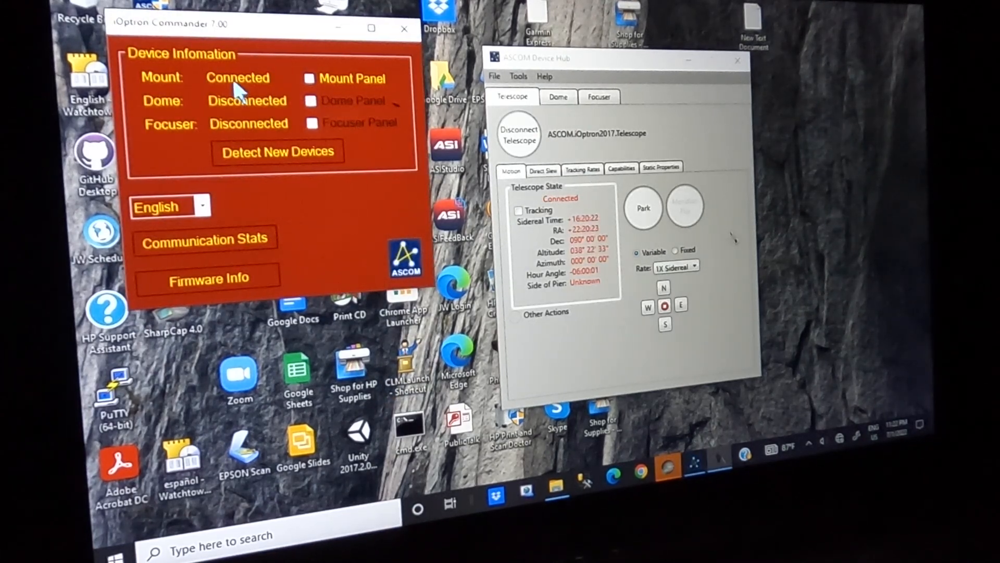